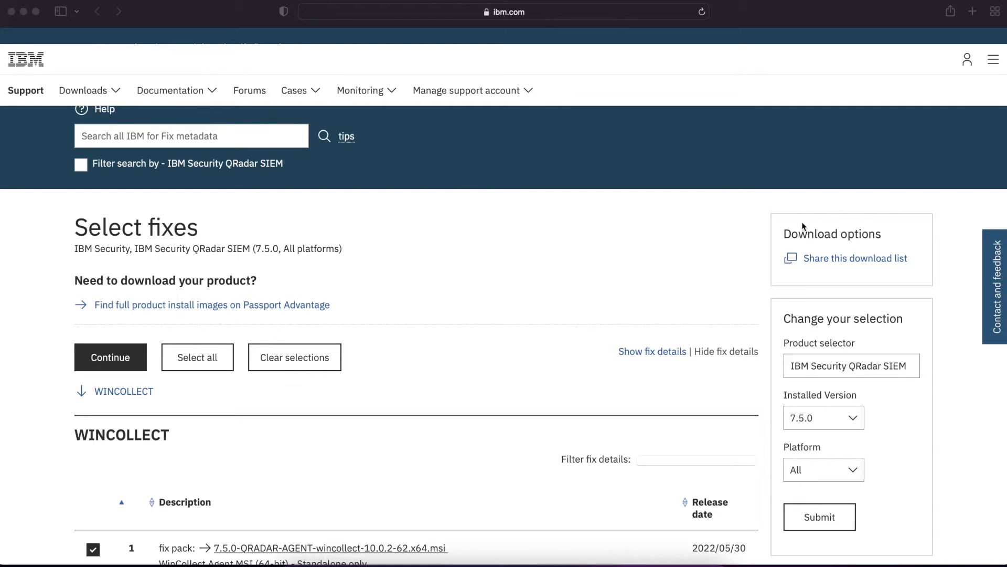
Expand the 64-bit WinCollect 10.0.2-62 x64 fix pack details and request its download
scroll("down", 3)
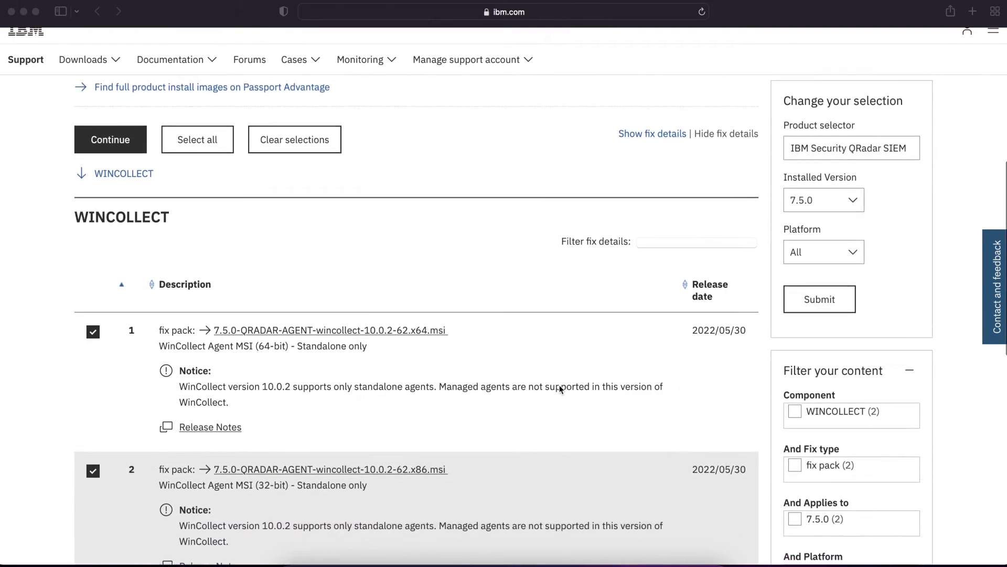
scroll("down", 3)
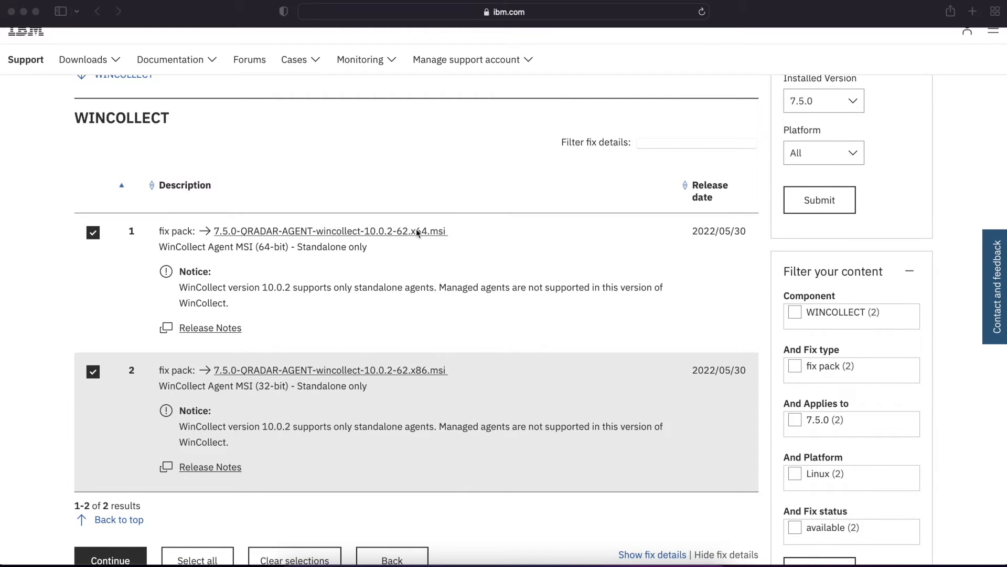
mouse_move(424, 370)
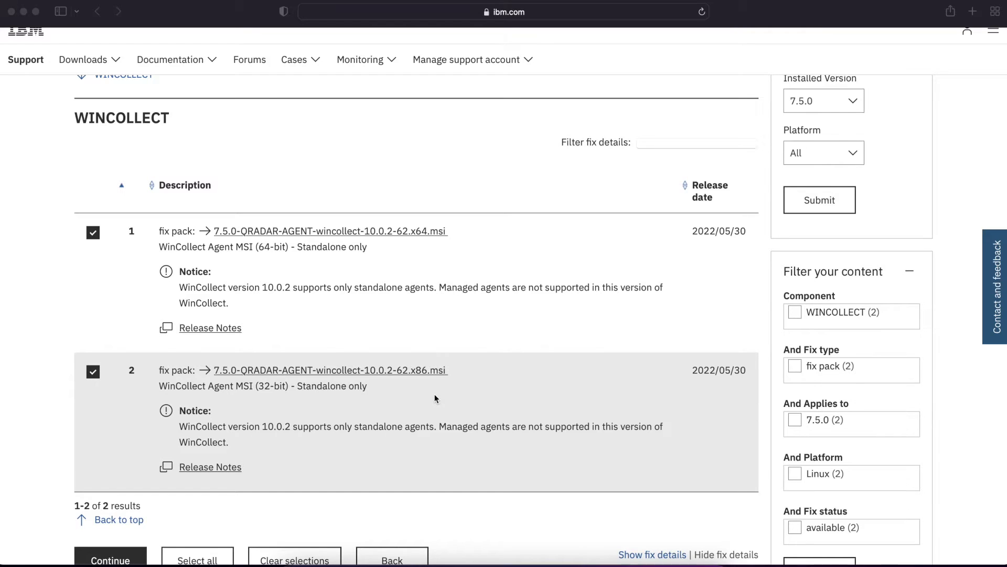
mouse_move(395, 240)
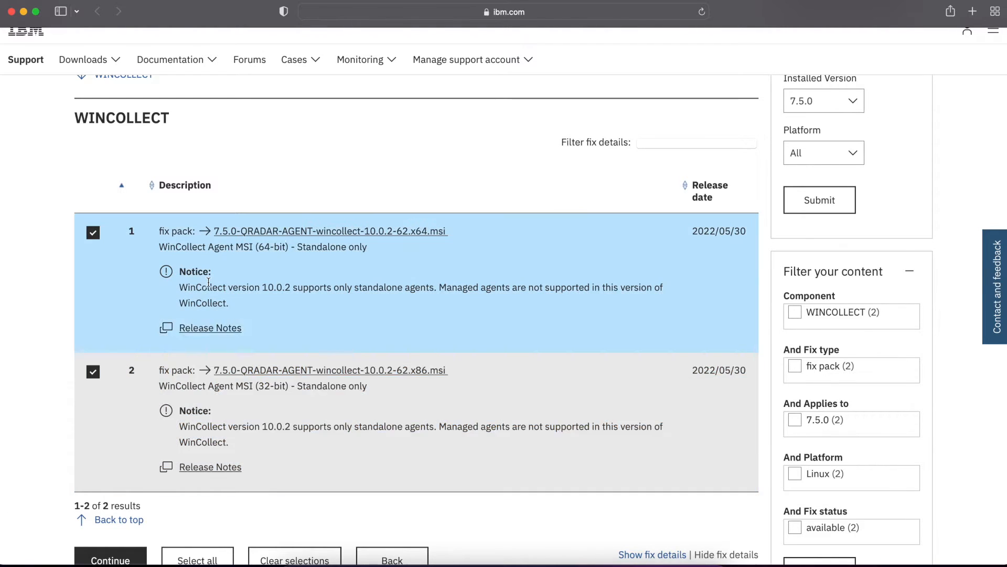
left_click(650, 554)
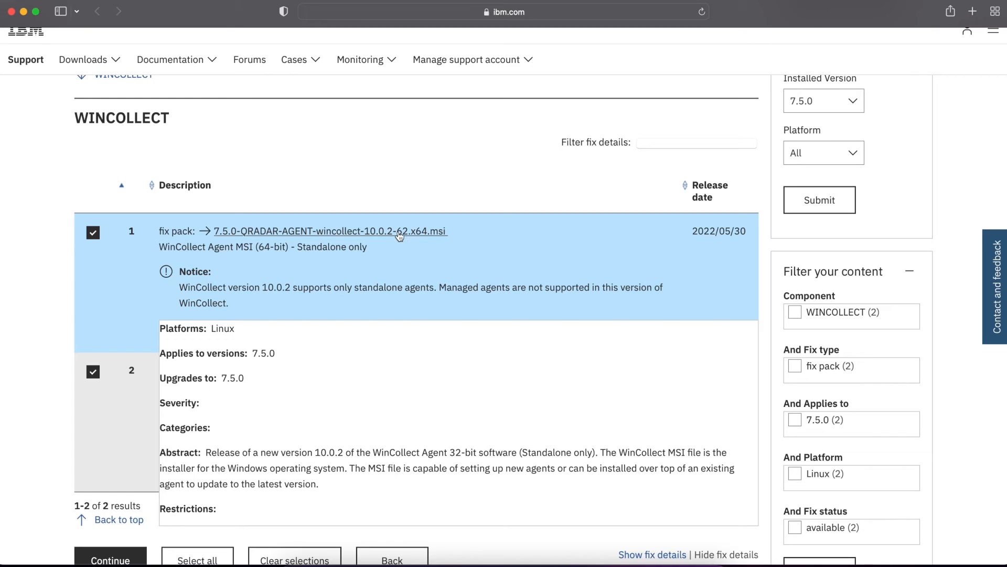
left_click(329, 231)
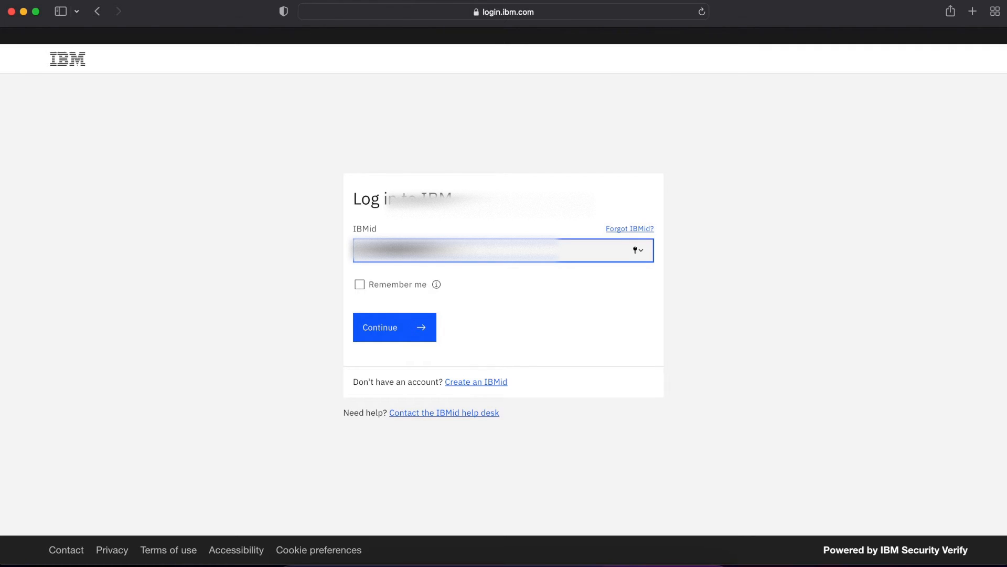
mouse_move(487, 379)
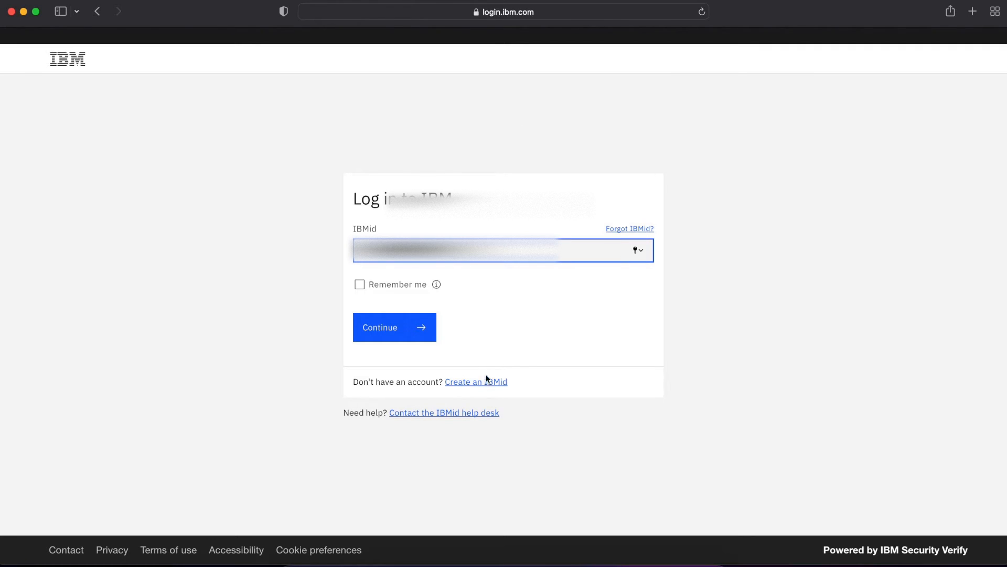
Sign in to IBM Fix Central with the IBMid and password
left_click(394, 327)
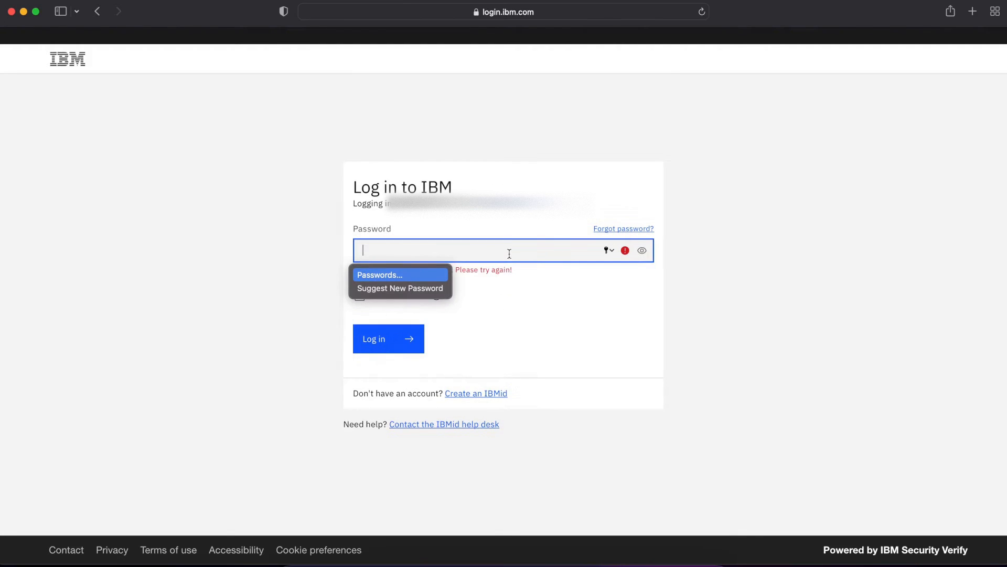
type("•••••")
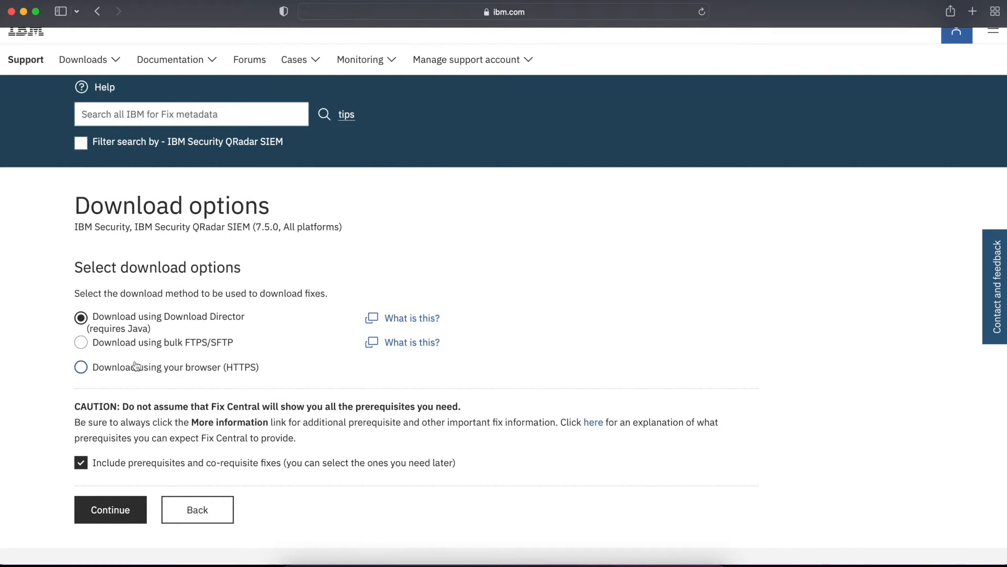
mouse_move(196, 346)
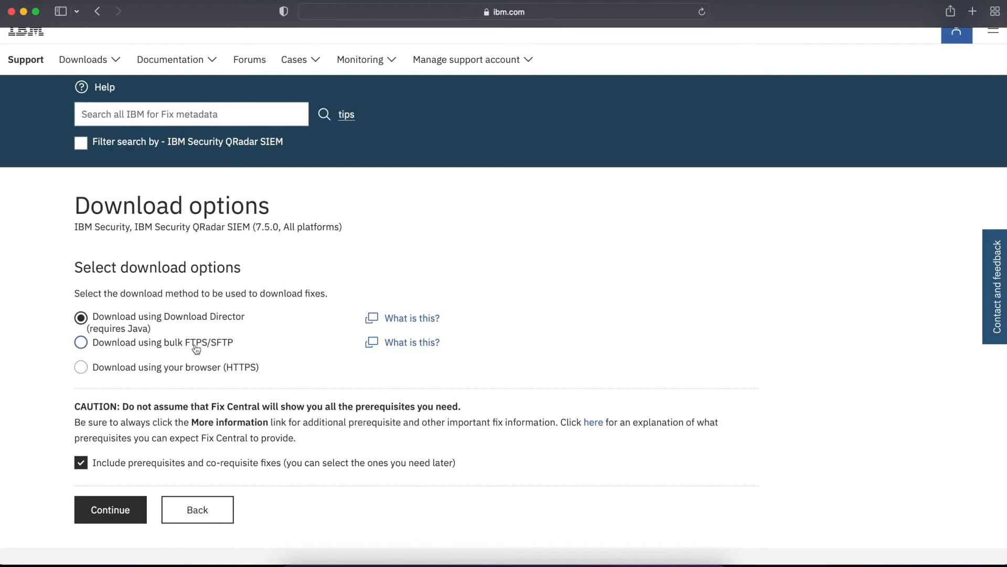
Select 'Download using your browser (HTTPS)' and continue to the file list
left_click(81, 367)
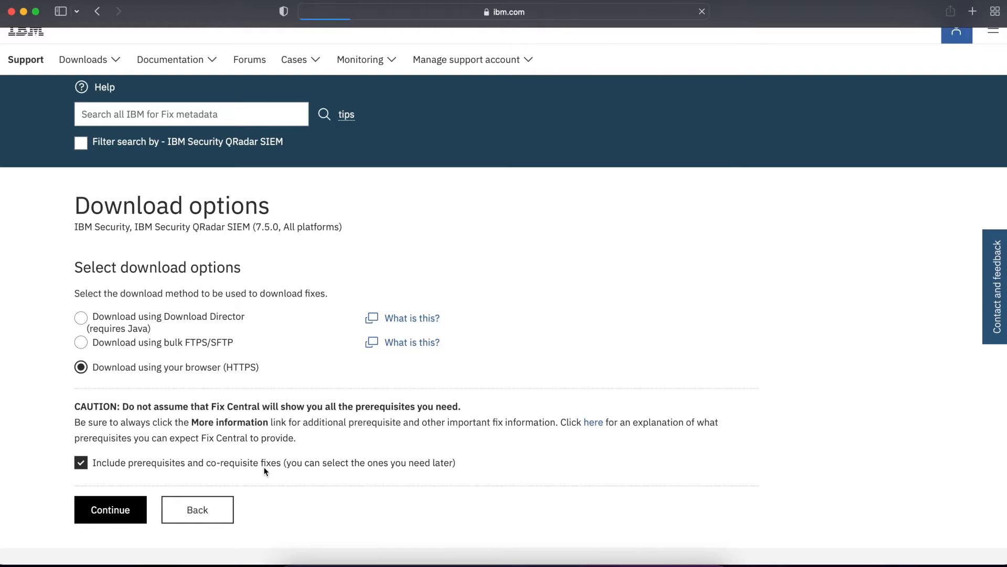
left_click(109, 509)
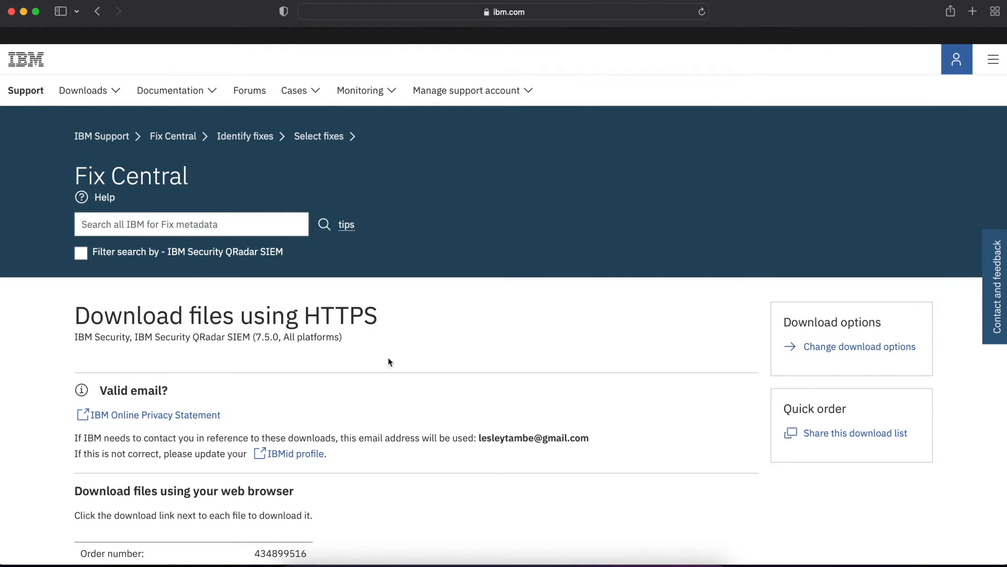
Download wincollect-10.0.2-62.x64.msi, allowing ibm.com downloads, and reveal it in Downloads
scroll("down", 3)
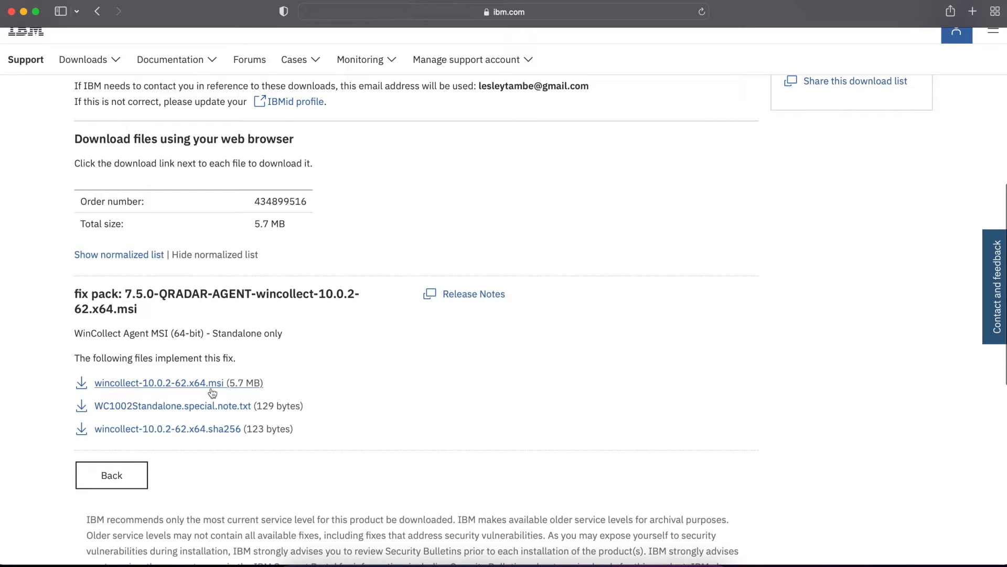
mouse_move(215, 440)
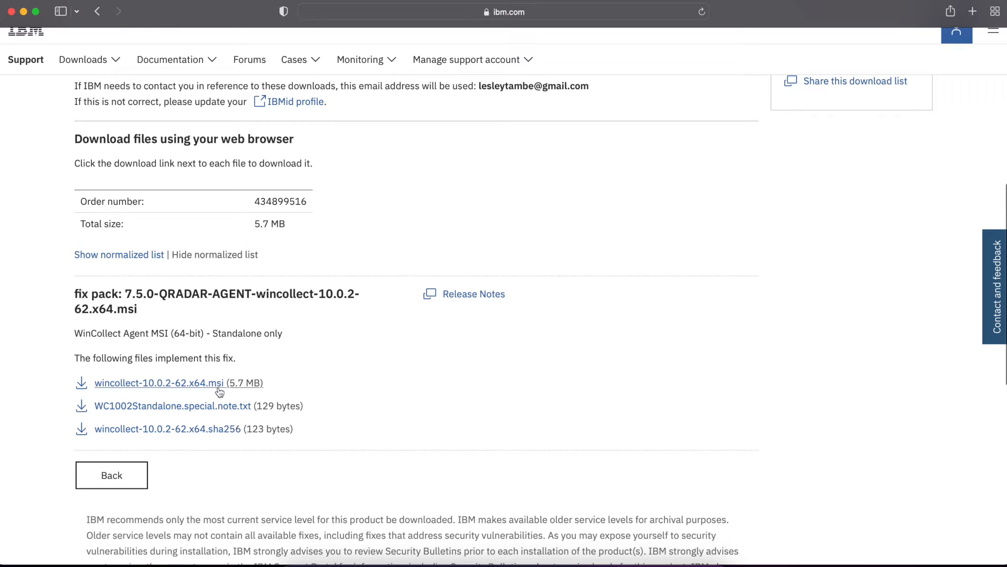
left_click(158, 382)
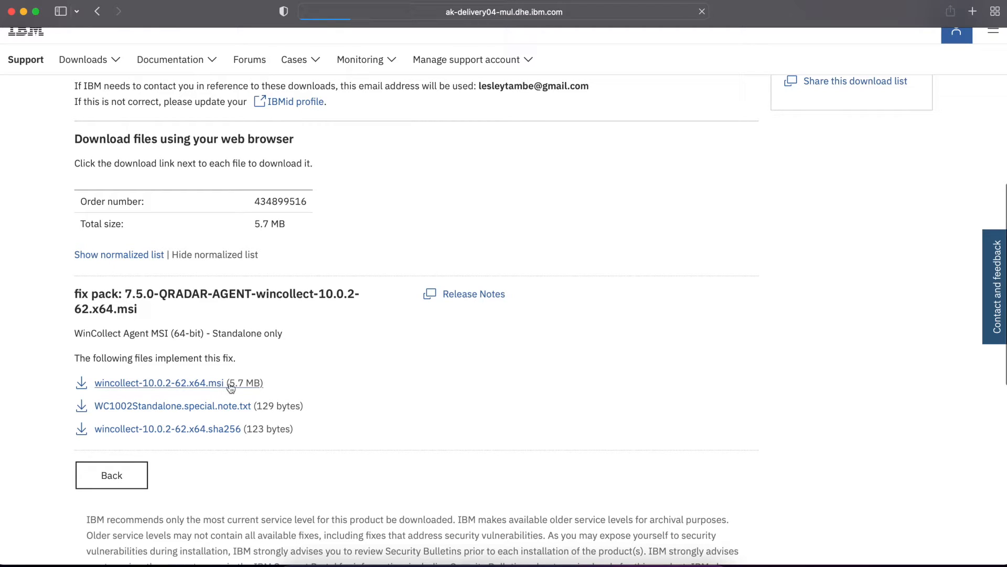
left_click(158, 383)
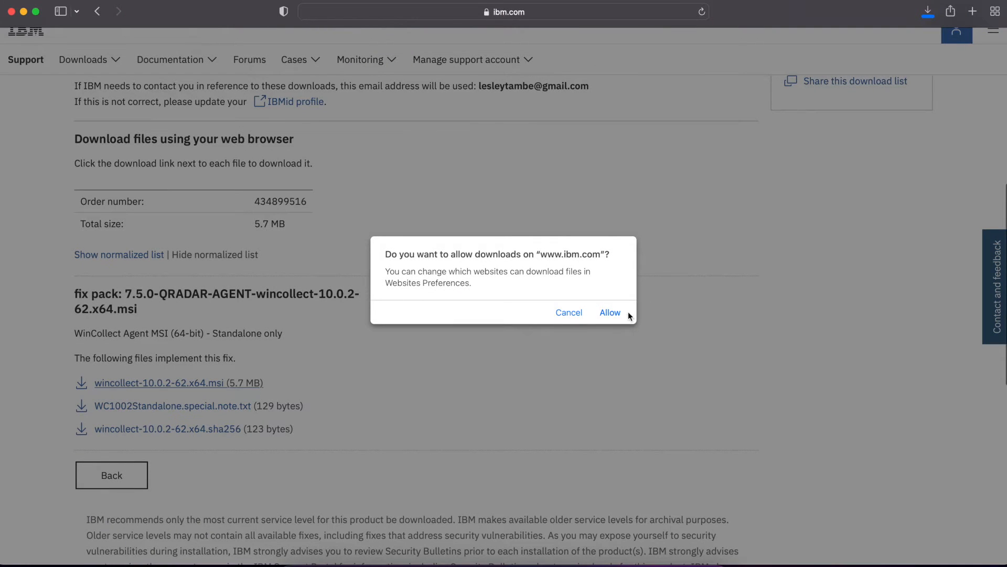
left_click(610, 312)
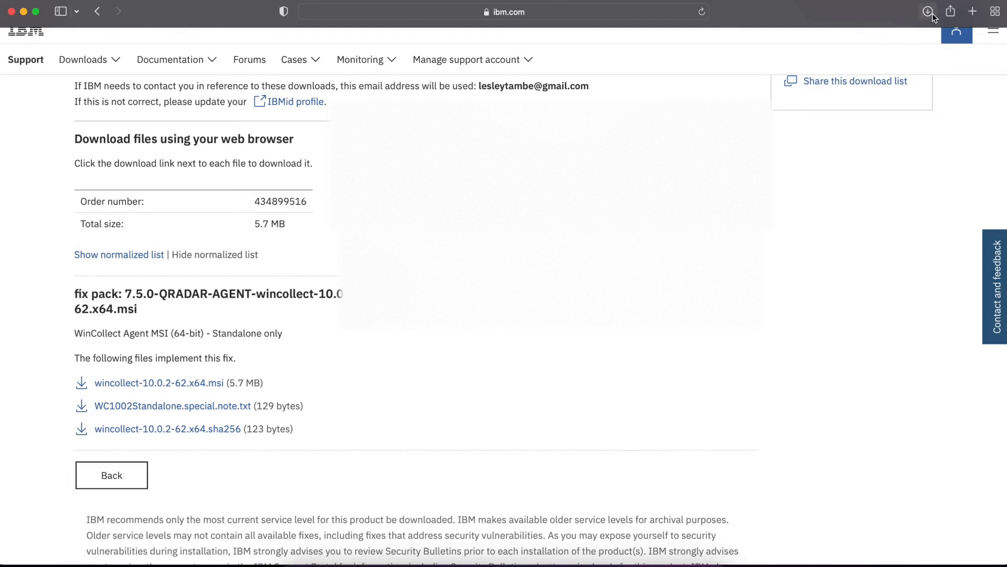
left_click(927, 11)
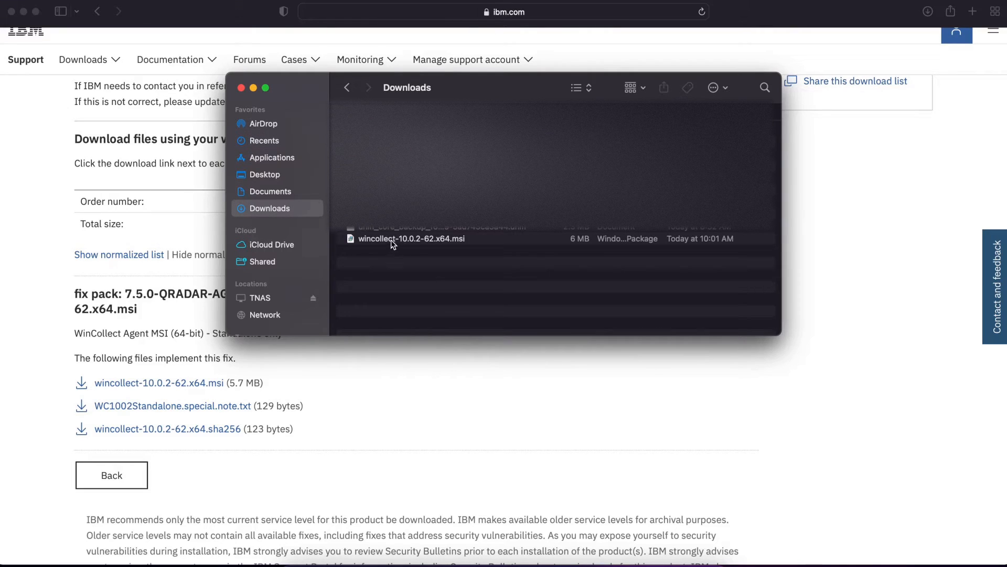
Copy wincollect-10.0.2-62.x64.msi from the Finder Downloads folder
right_click(411, 238)
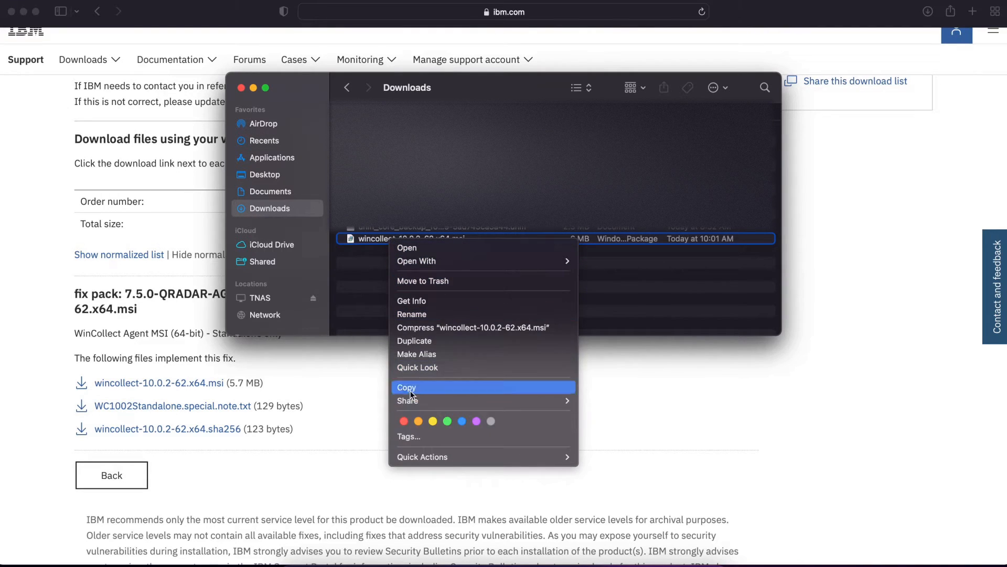
mouse_move(423, 390)
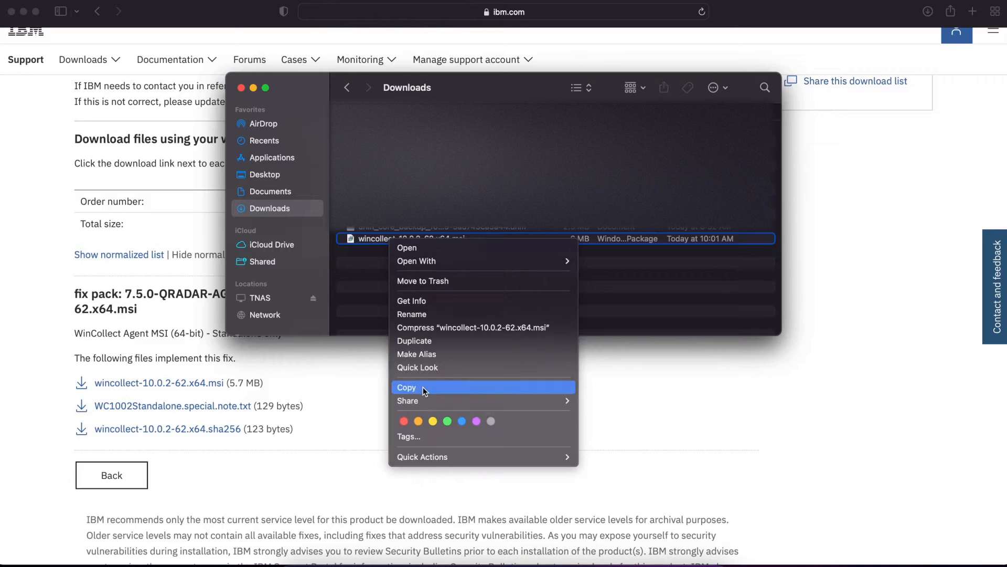
left_click(407, 386)
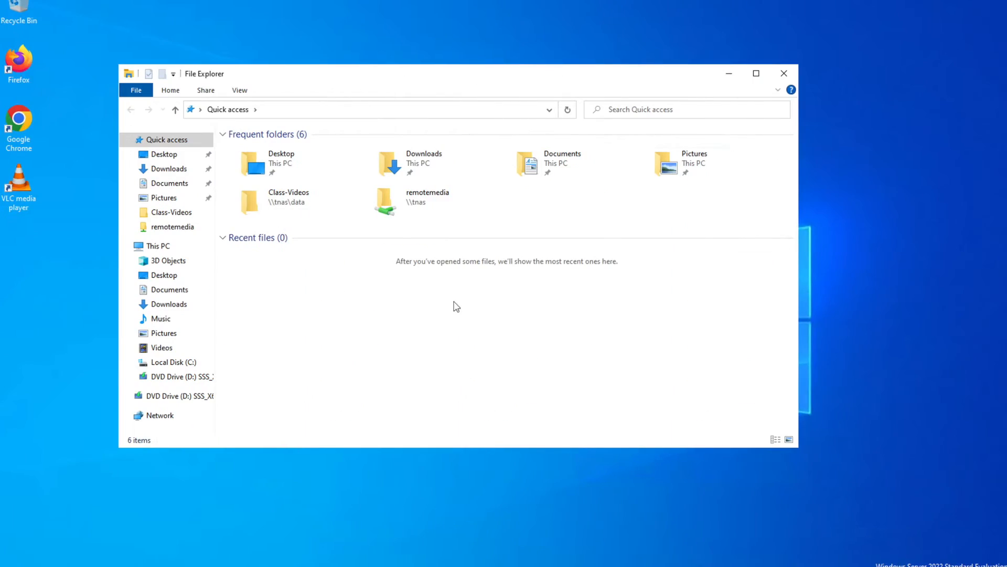
Paste the wincollect MSI onto the Windows desktop and launch the installer
left_click(784, 72)
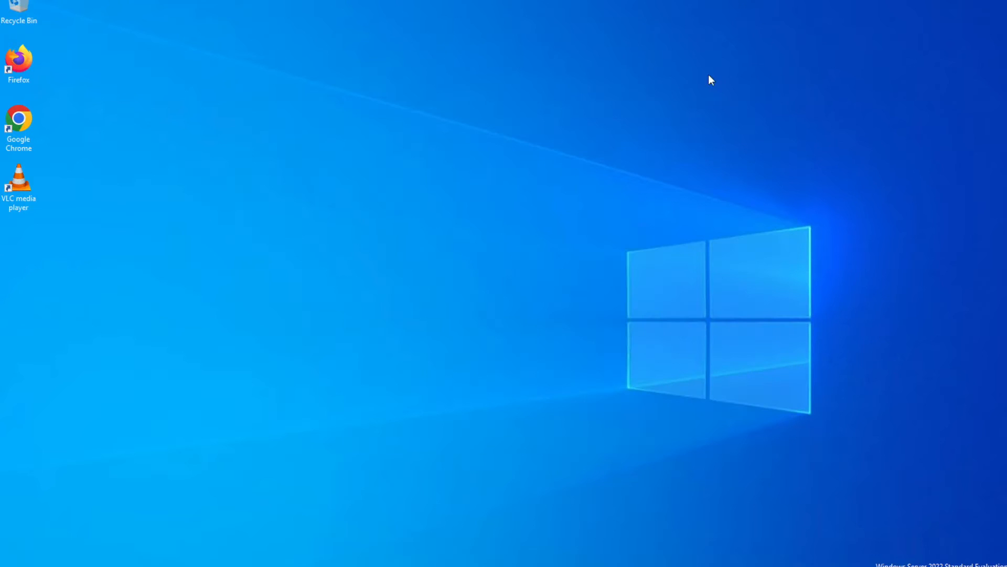
right_click(229, 268)
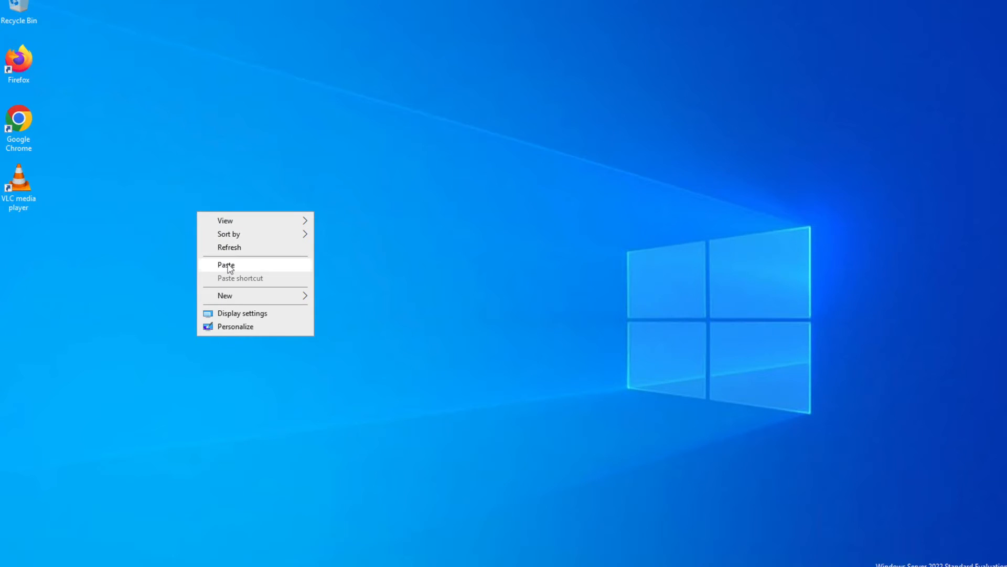
left_click(226, 264)
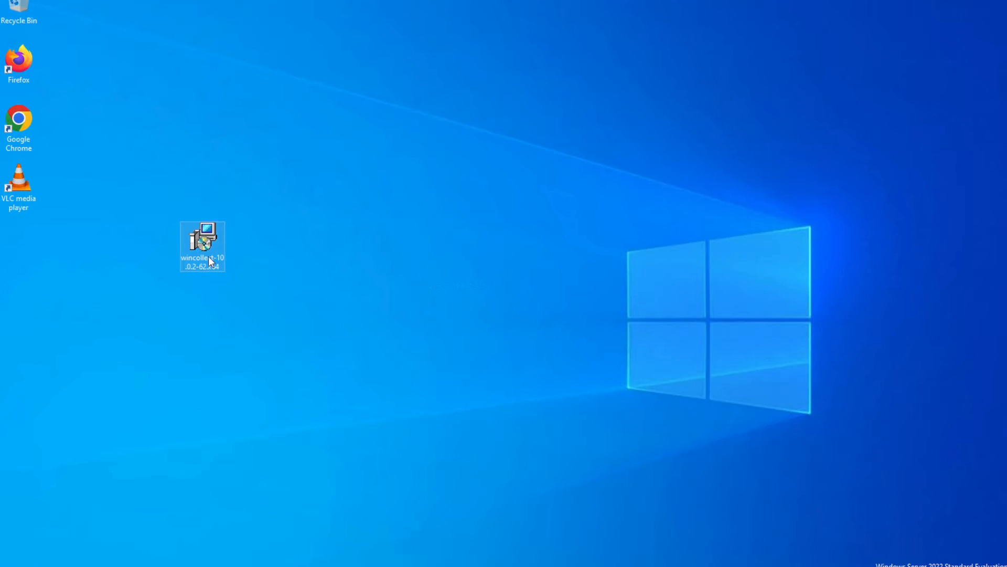
mouse_move(203, 247)
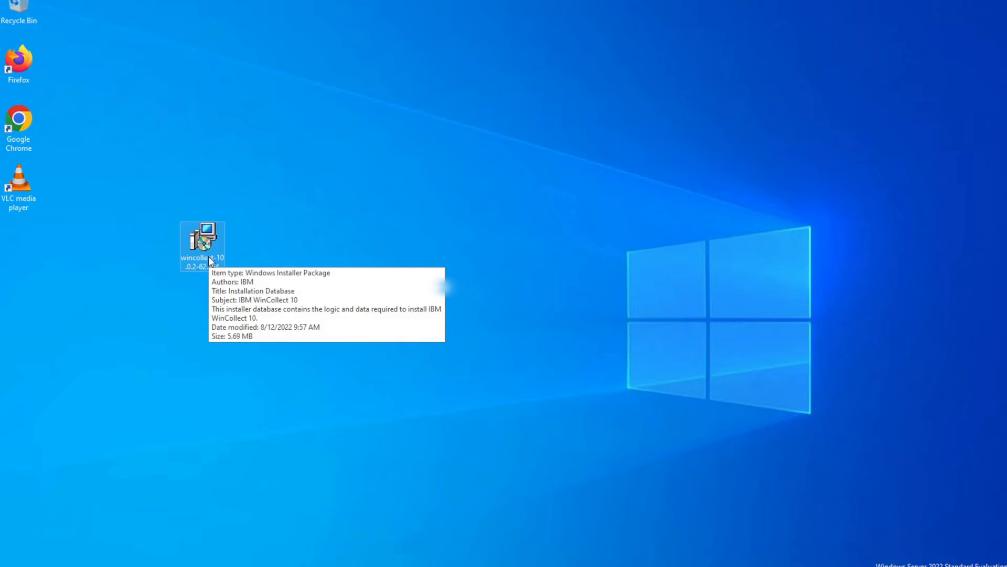
double_click(201, 238)
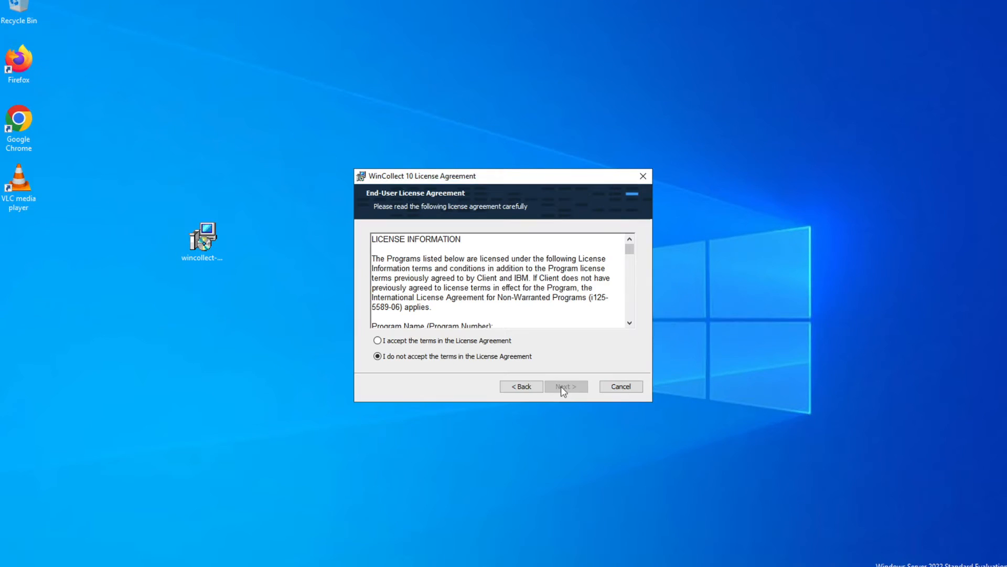
Accept the WinCollect 10 license terms and choose the Quick install type
left_click(378, 340)
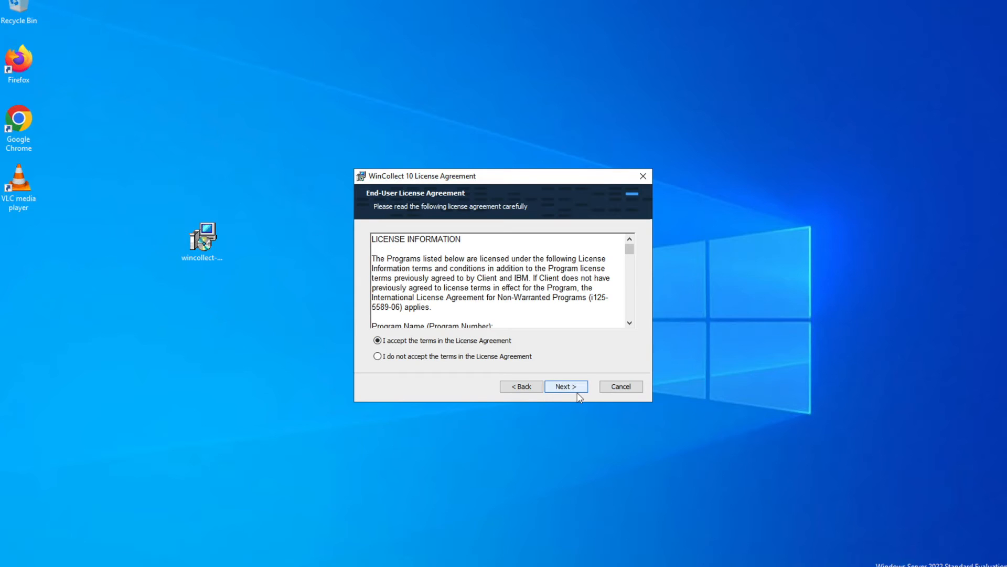
left_click(565, 386)
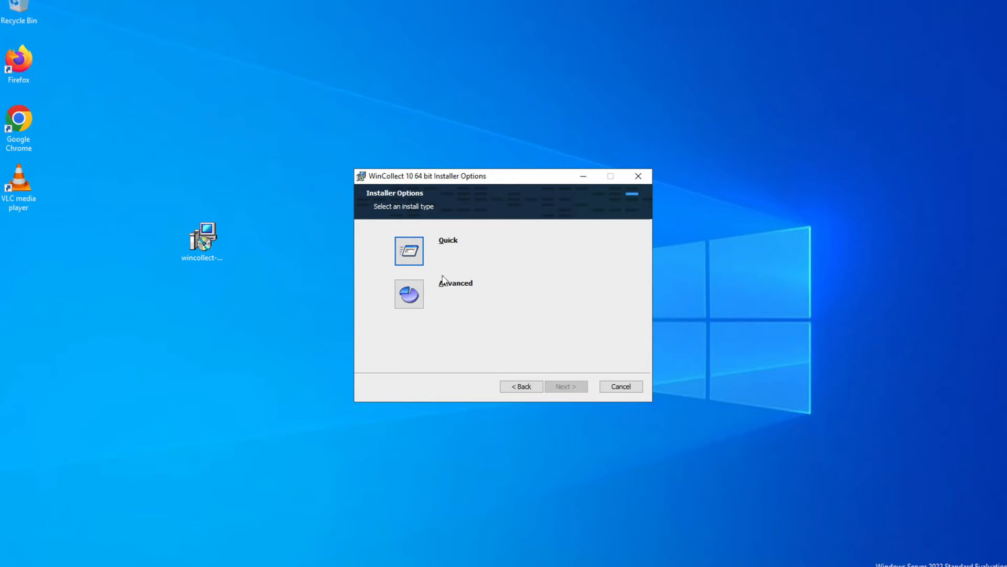
left_click(409, 250)
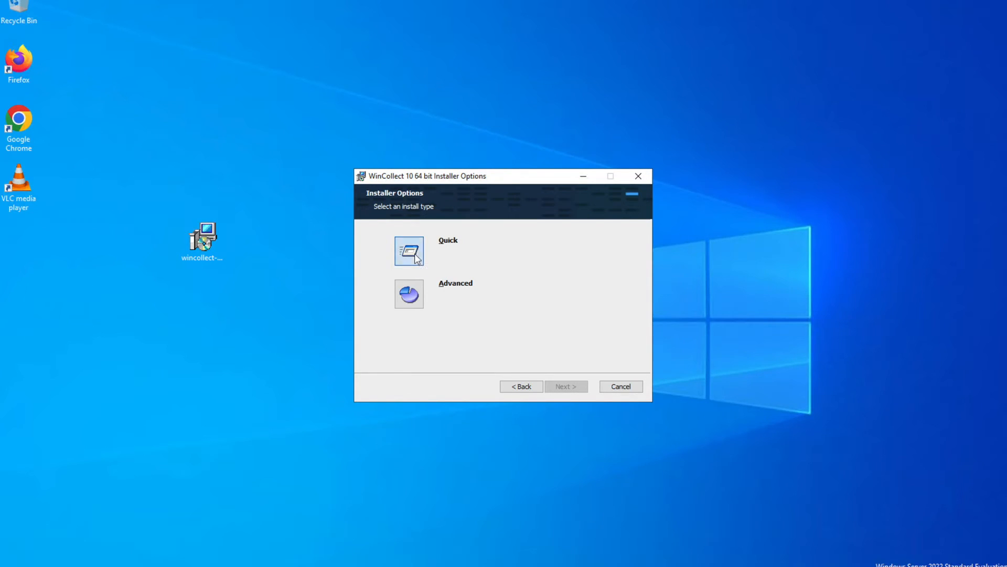
left_click(410, 250)
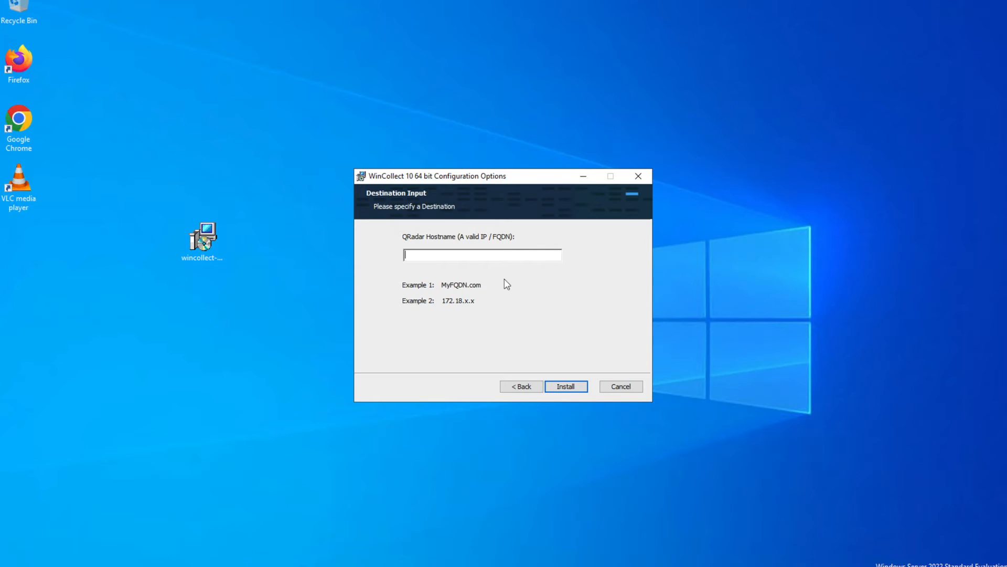
Enter QRadar hostname 10.100.20.6, install, and approve the User Account Control prompt
type("10.100.20.")
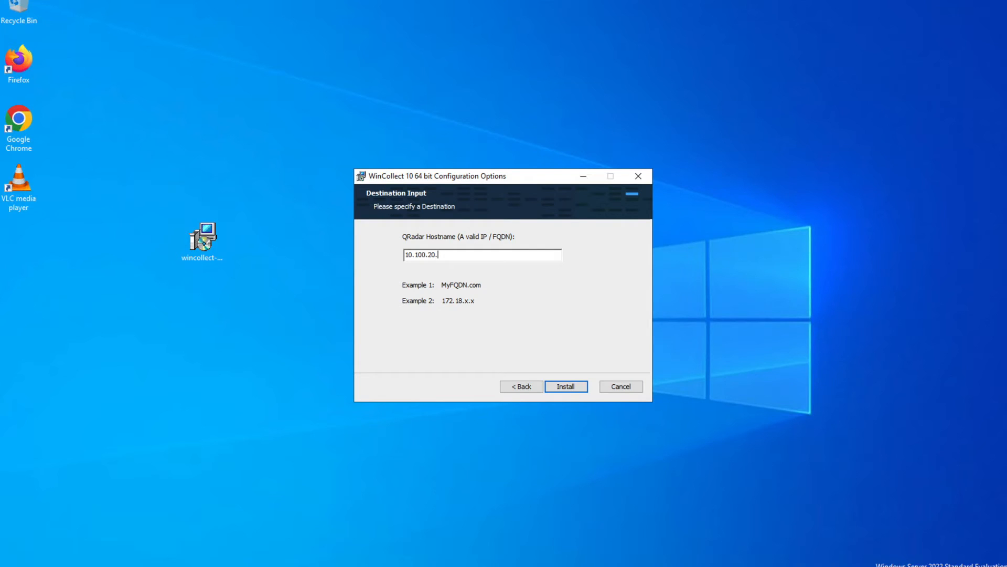
type("6")
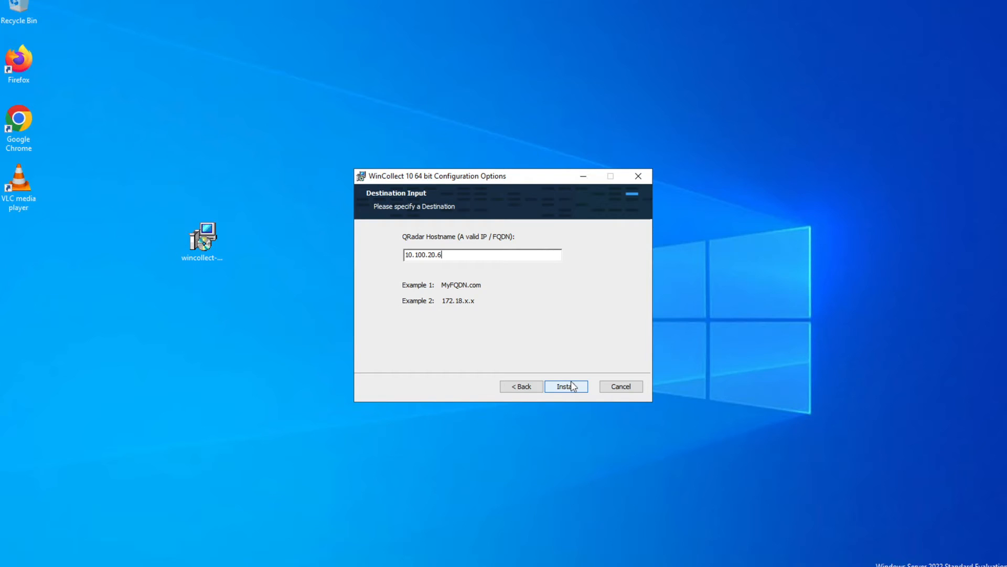
left_click(565, 387)
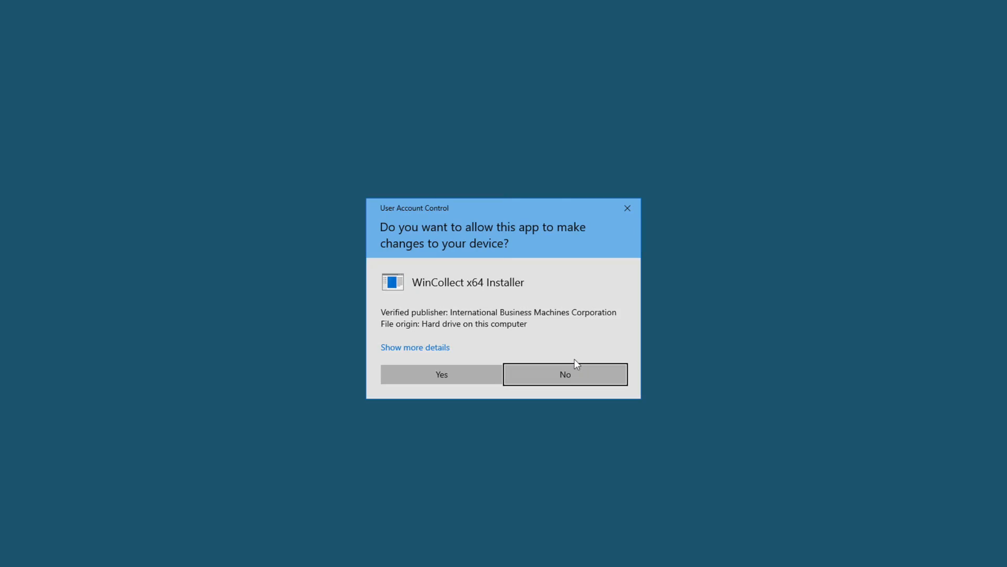
left_click(440, 374)
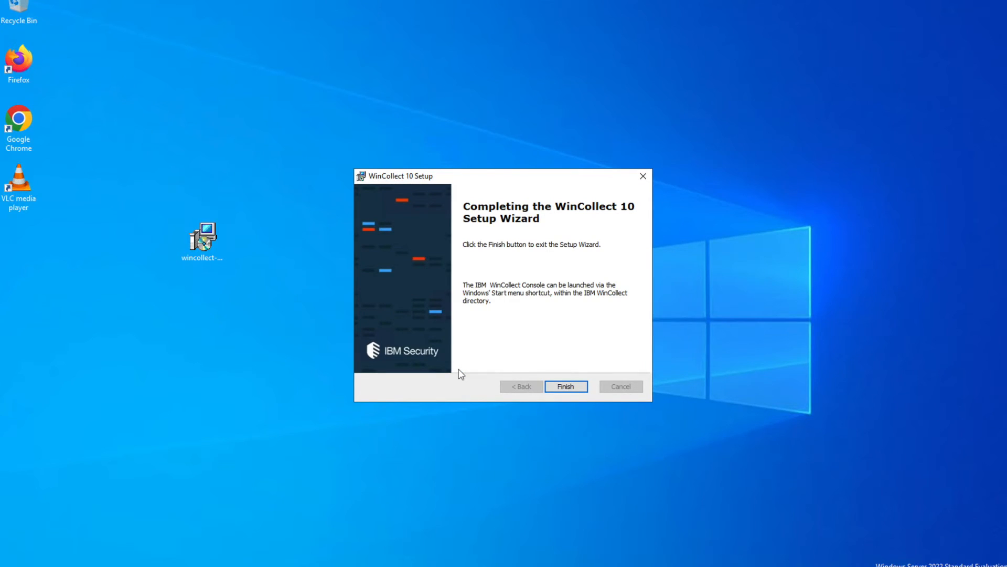
mouse_move(551, 355)
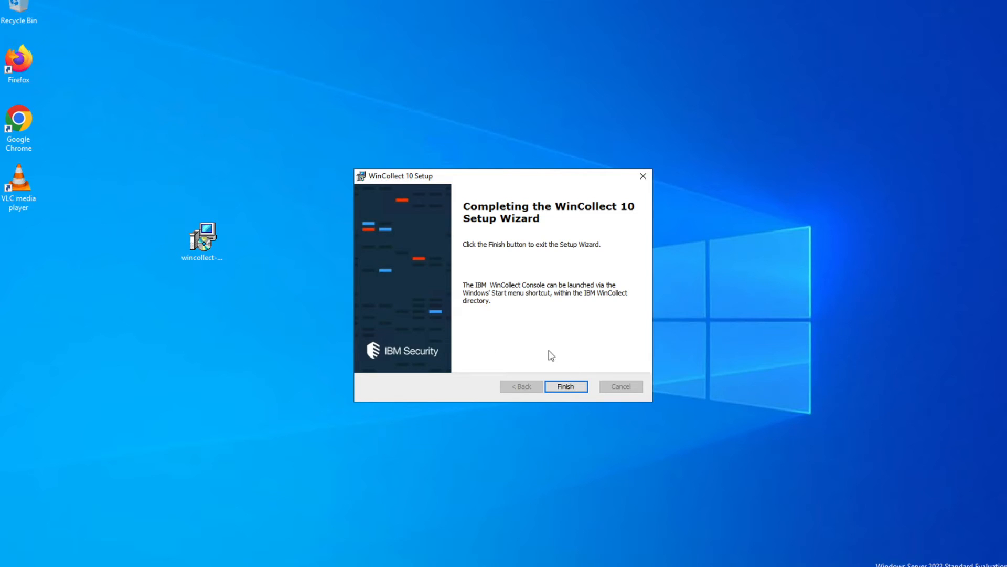
Click Finish to close the WinCollect 10 Setup Wizard
left_click(565, 386)
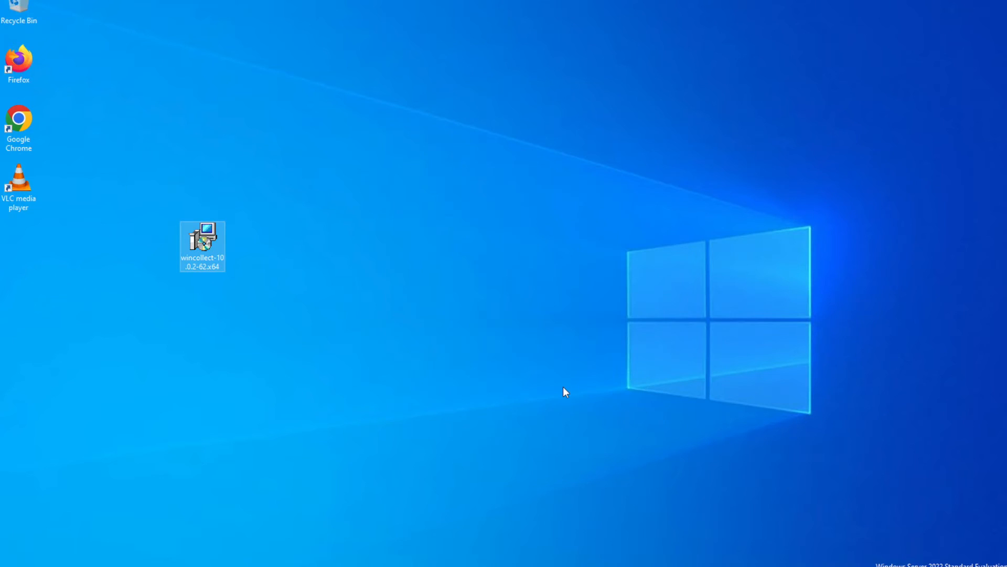
mouse_move(424, 346)
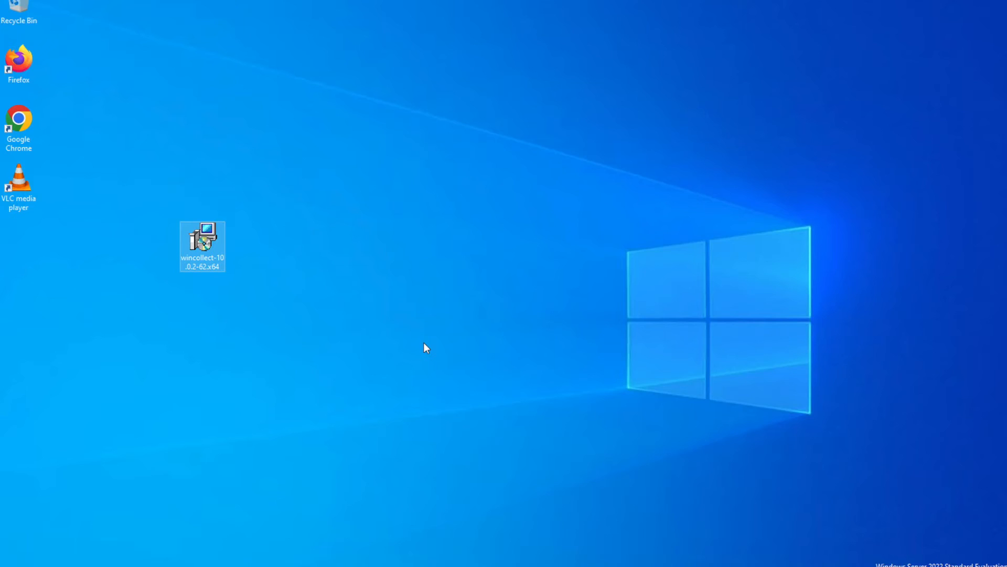
mouse_move(450, 379)
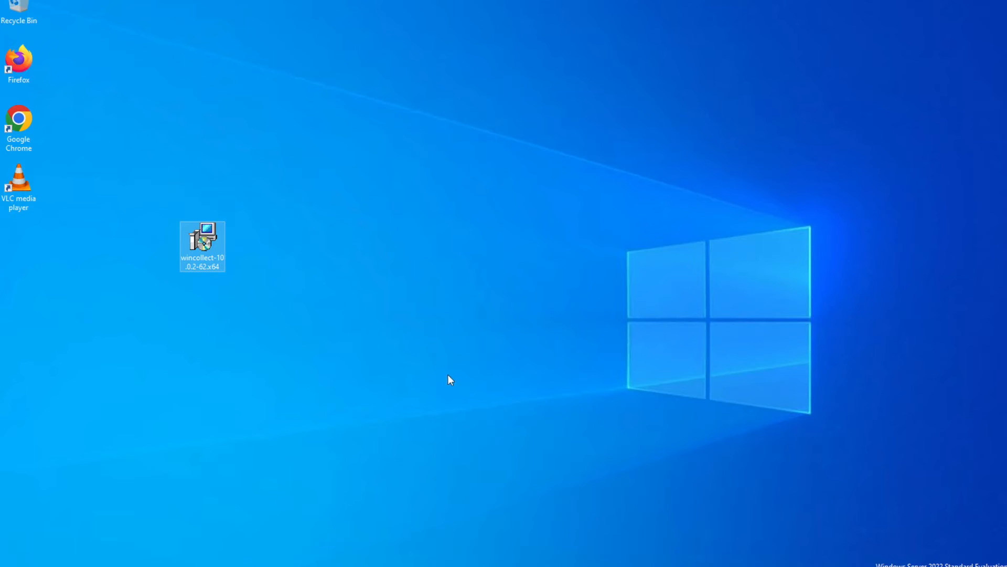
mouse_move(473, 419)
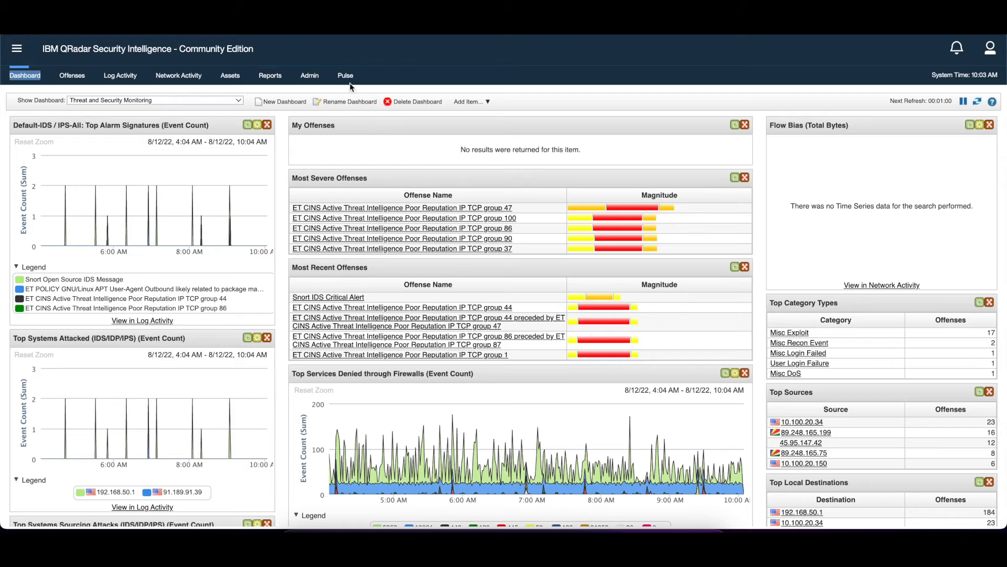
Open Admin > Log Sources and view the WindowsAuthServer @ TJUMPW log source details
left_click(309, 75)
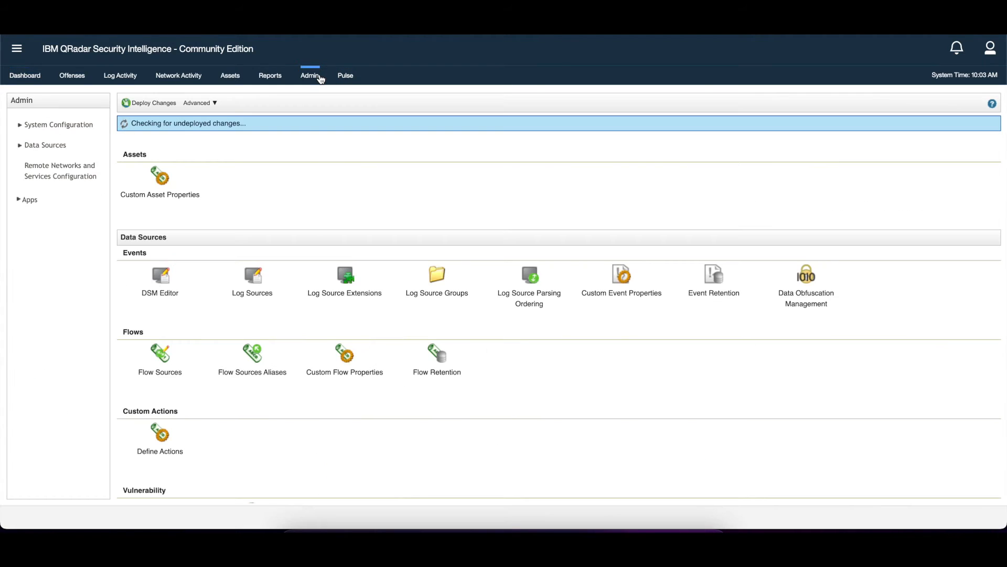
left_click(252, 280)
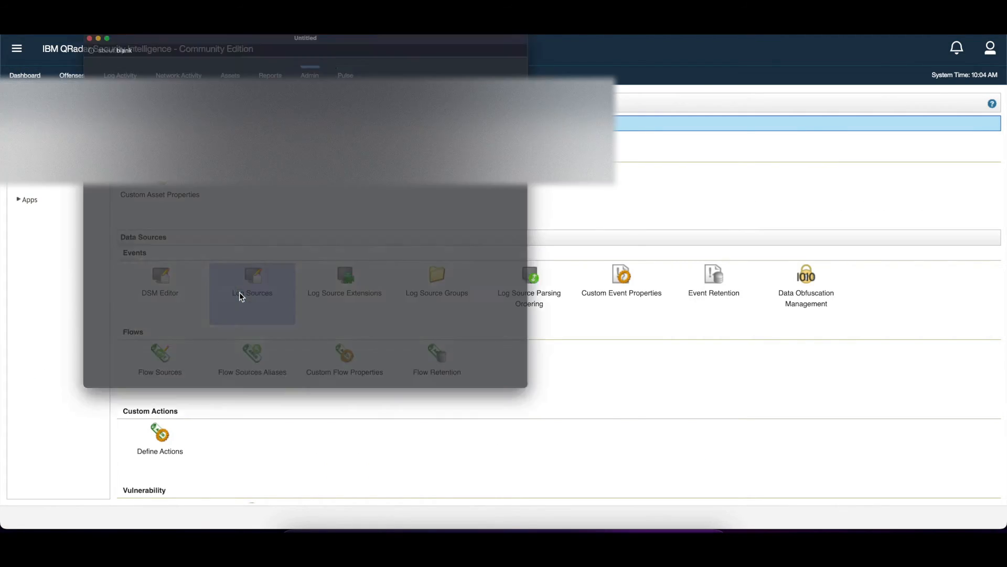
left_click(252, 283)
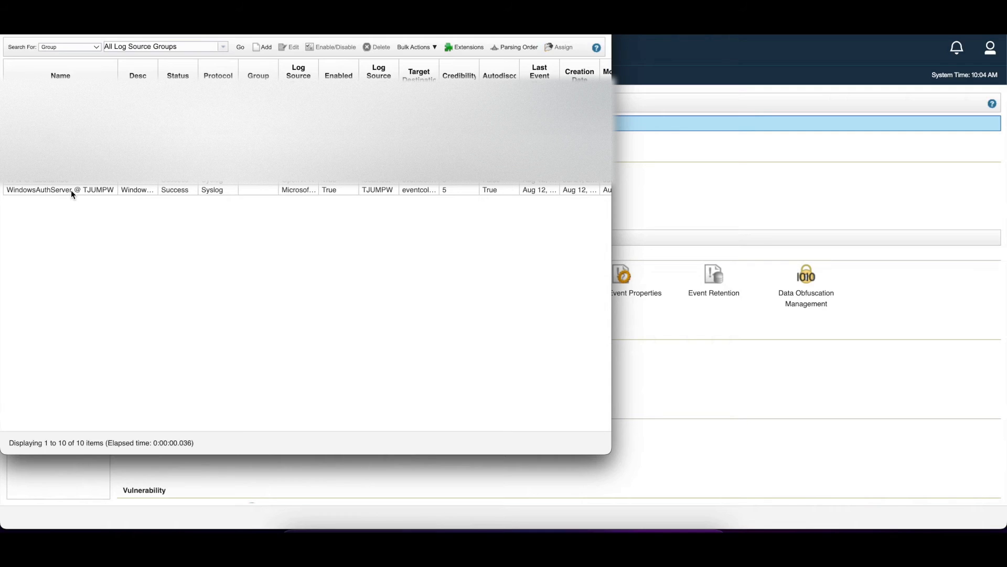
left_click(60, 189)
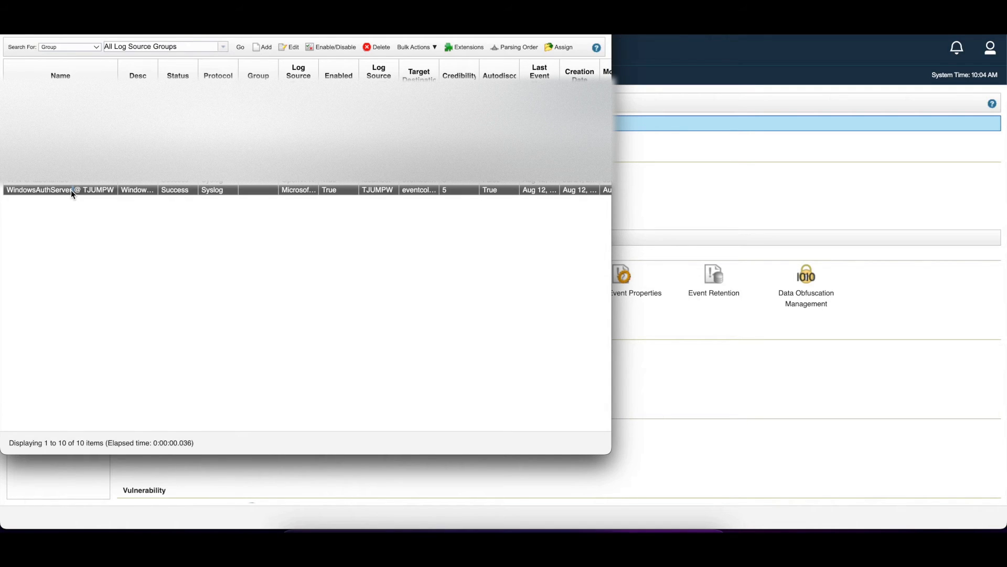
double_click(60, 190)
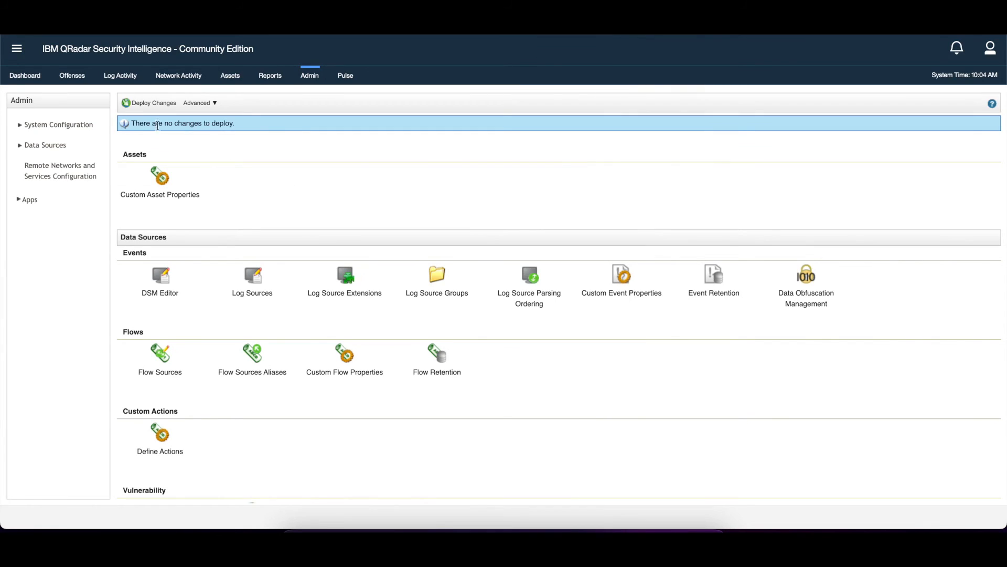
Filter Log Activity by Log Source [Indexed] to show only TJUMPW events
left_click(120, 75)
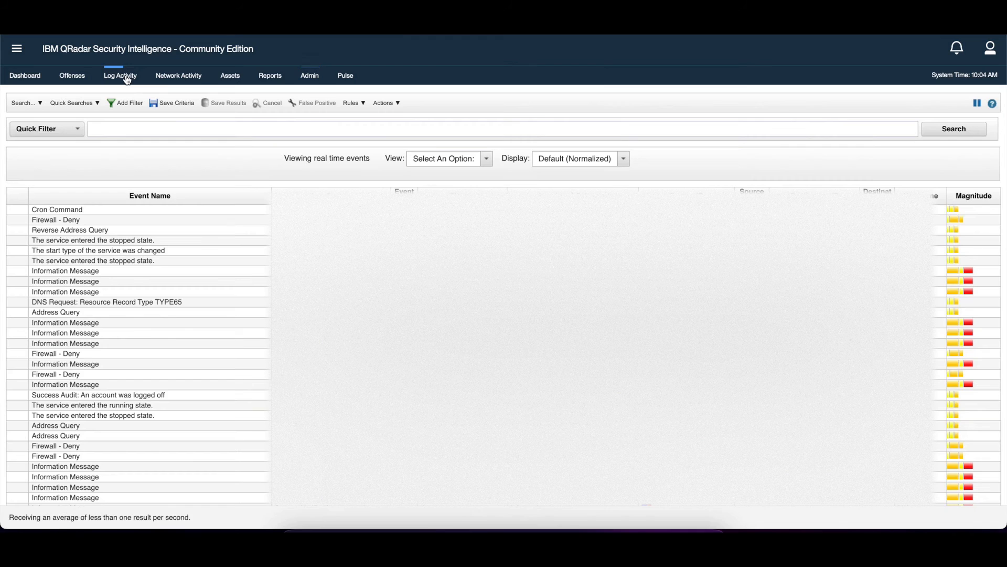
left_click(128, 102)
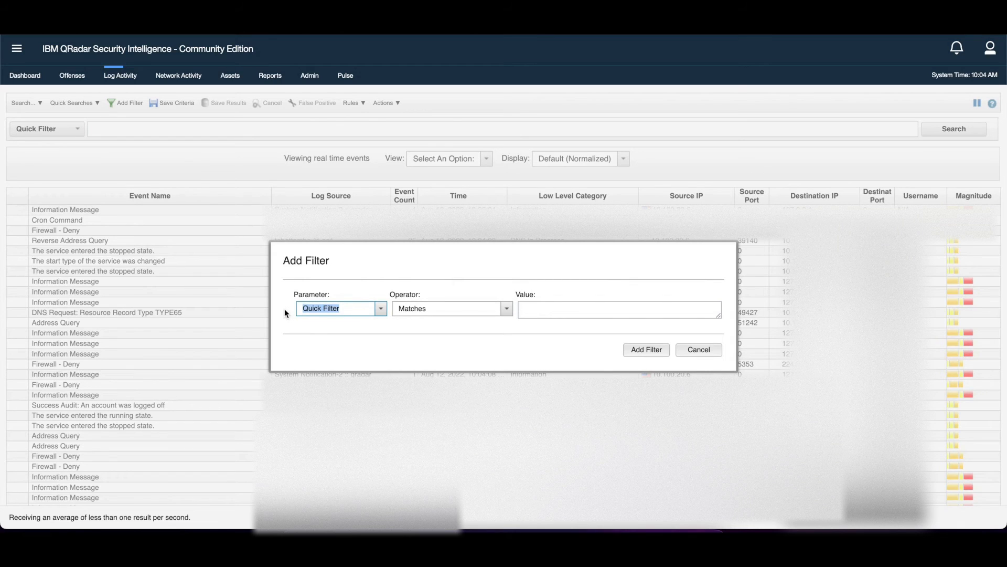
type("log")
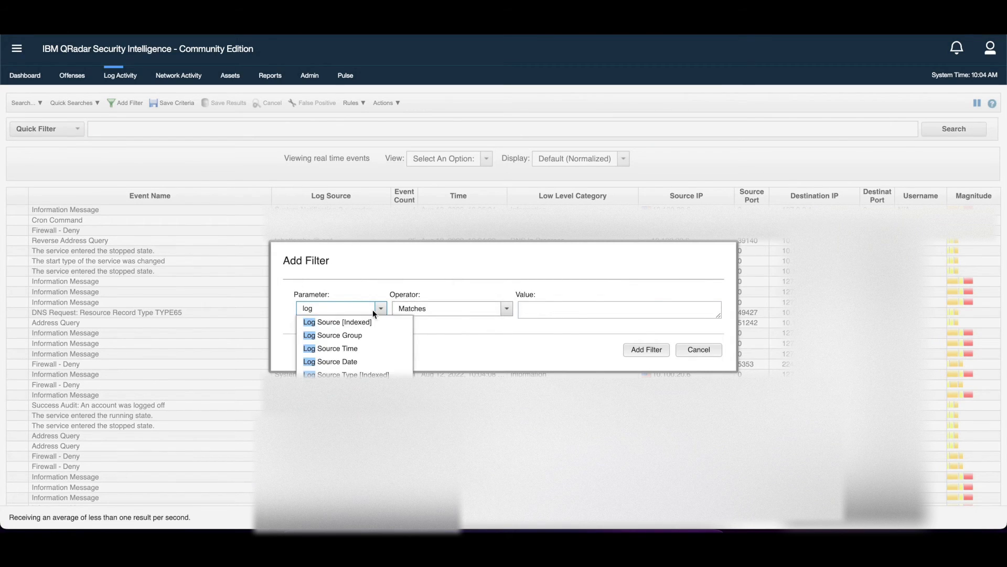
left_click(336, 322)
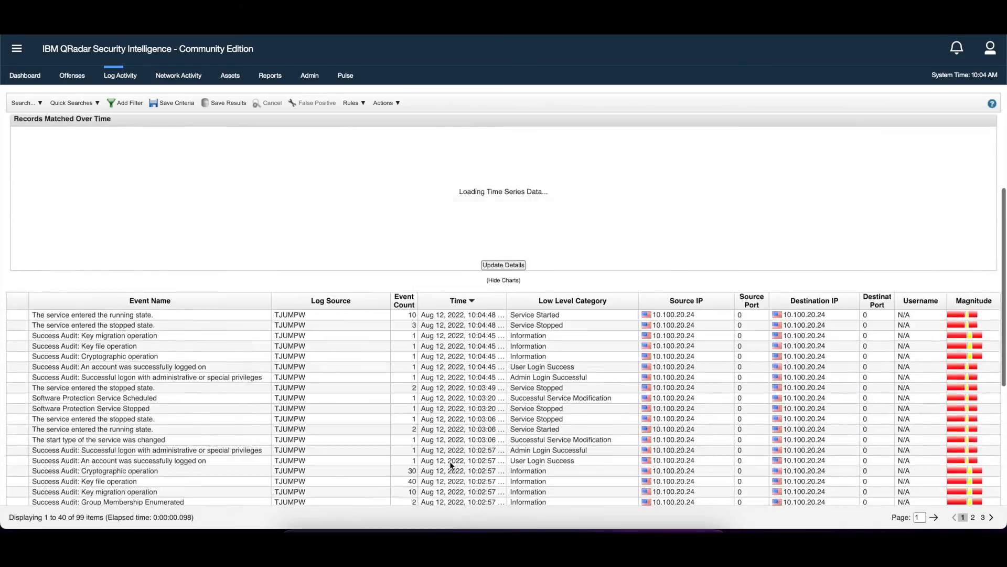
left_click(503, 280)
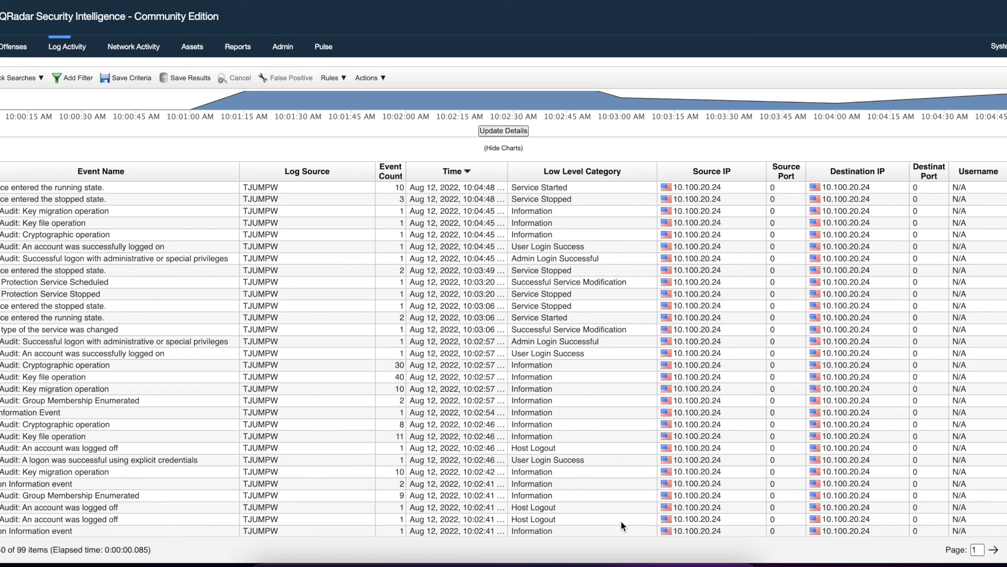
mouse_move(658, 418)
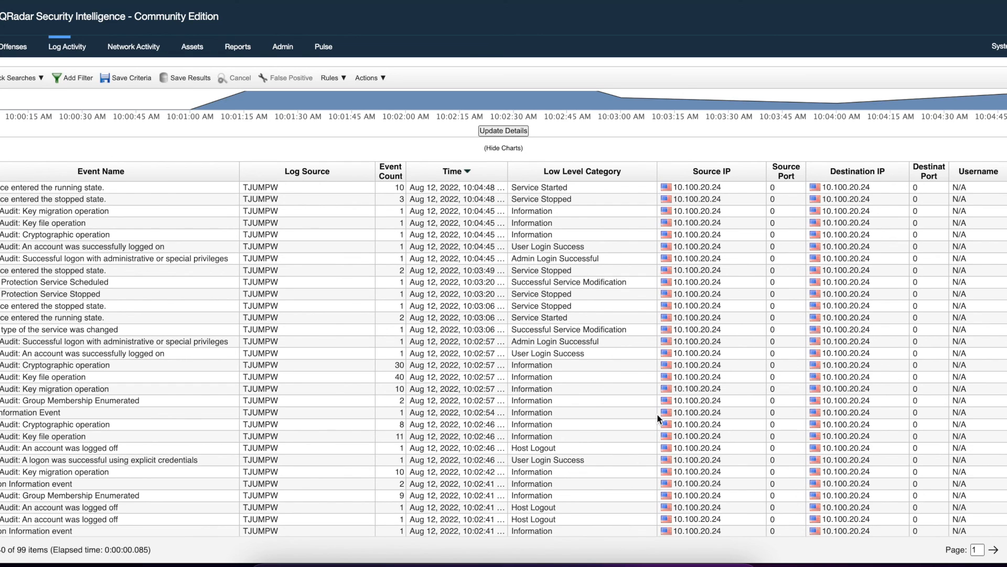